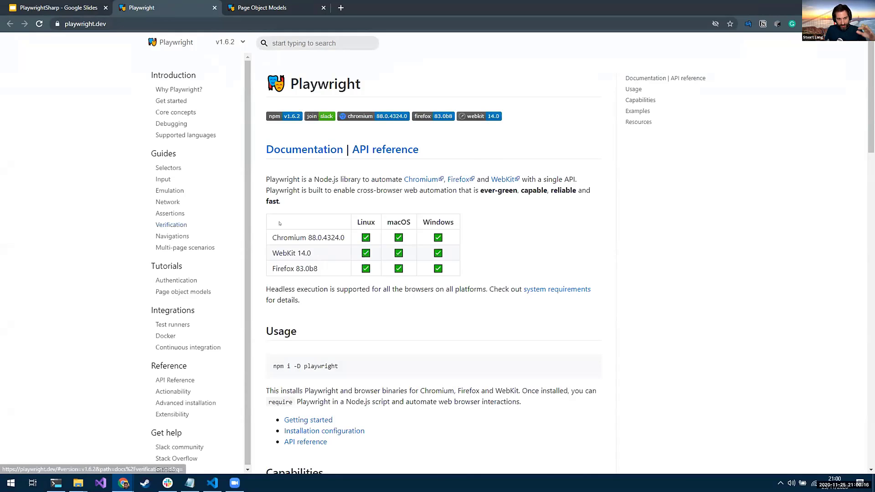
Switch the Playwright docs to version v1.4.2 and check the bundled Chromium 86.0.4238.0 version
left_click(229, 41)
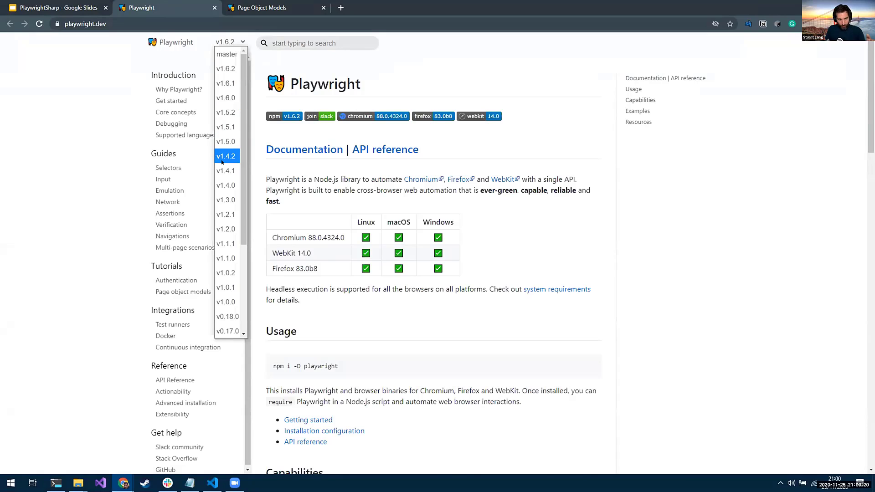
left_click(225, 155)
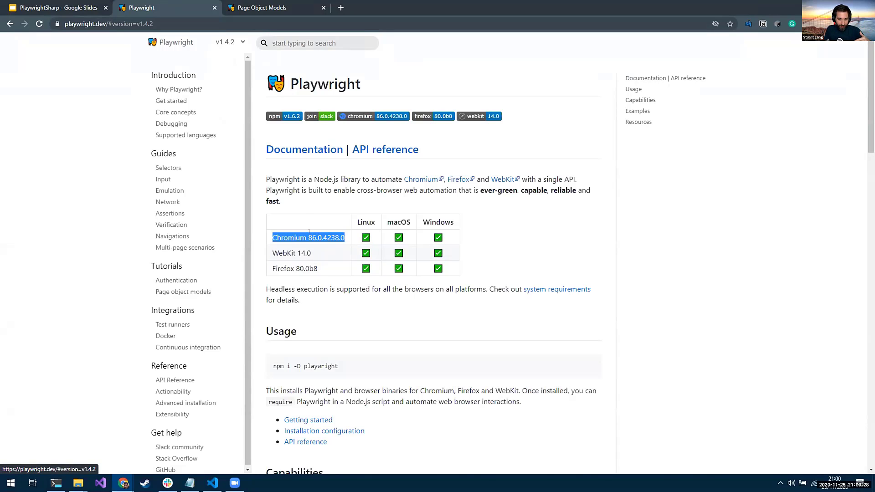
double_click(289, 237)
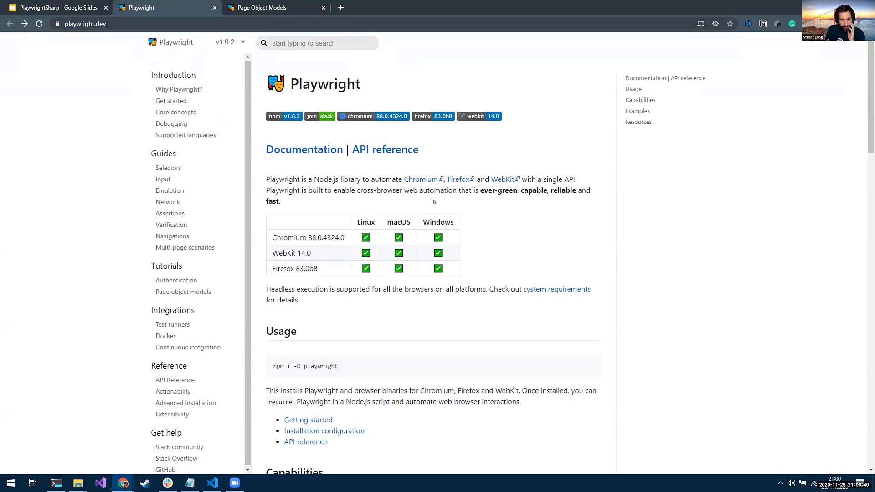
scroll("down", 3)
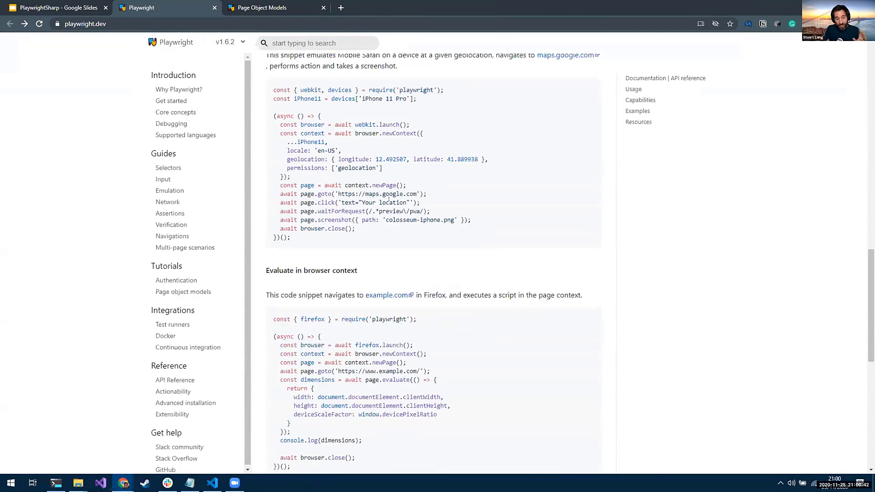
scroll("down", 3)
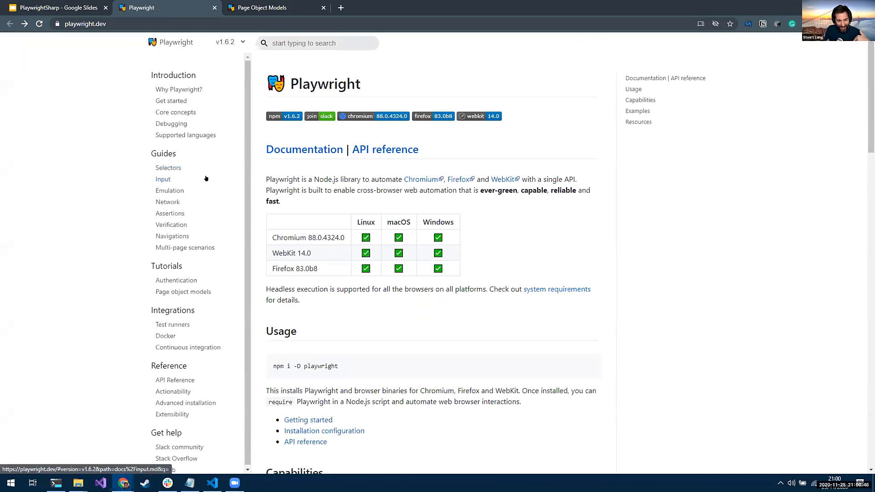
scroll("down", 3)
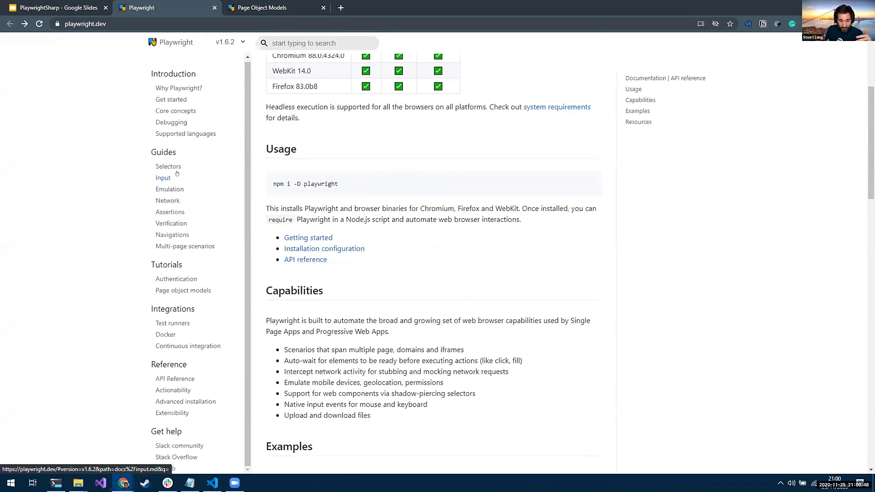
Navigate to the microsoft/playwright-sharp GitHub repository and browse its README
left_click(84, 23)
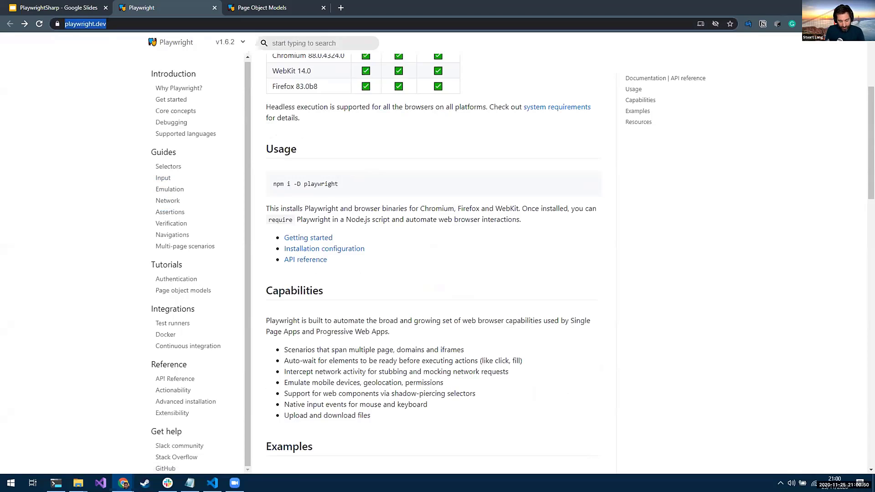
type("play")
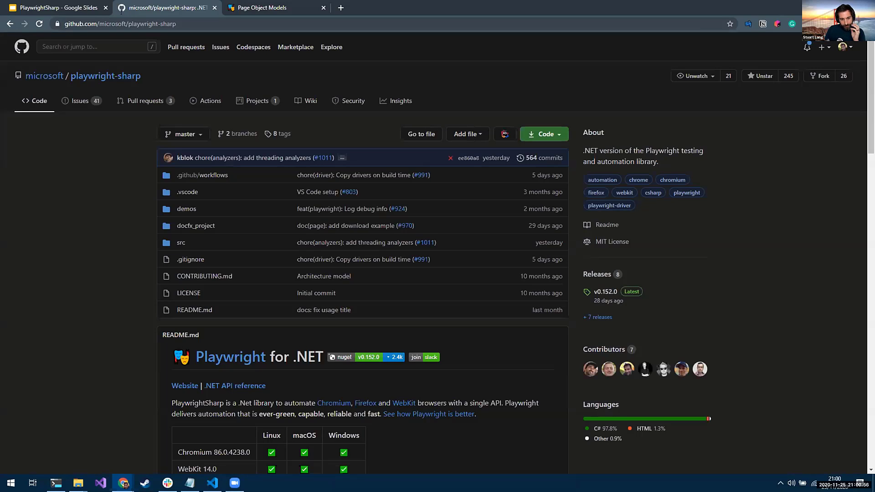
mouse_move(796, 282)
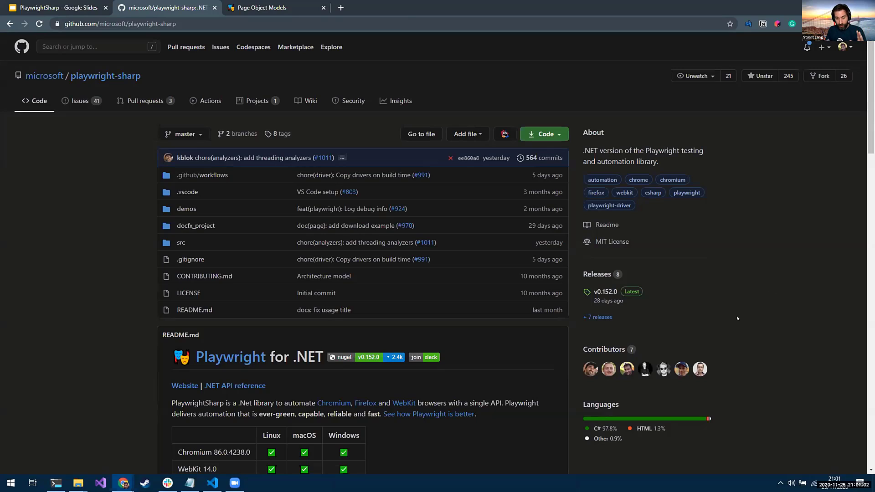
mouse_move(590, 369)
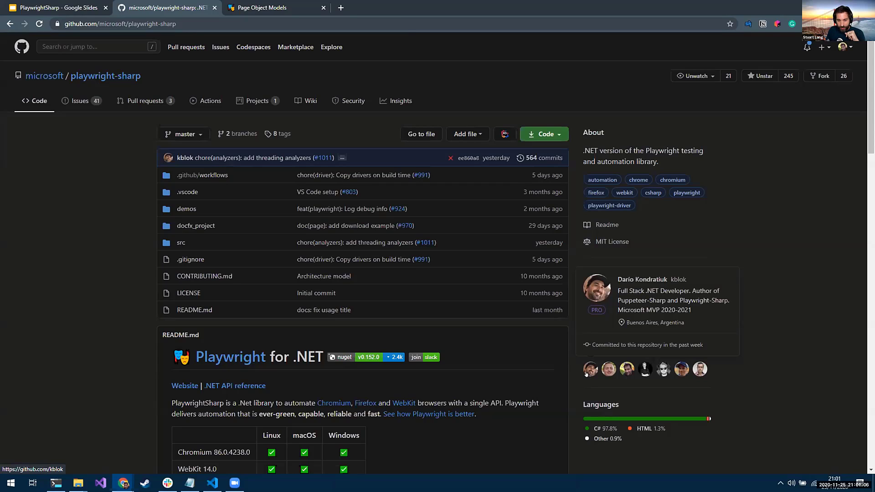
mouse_move(608, 369)
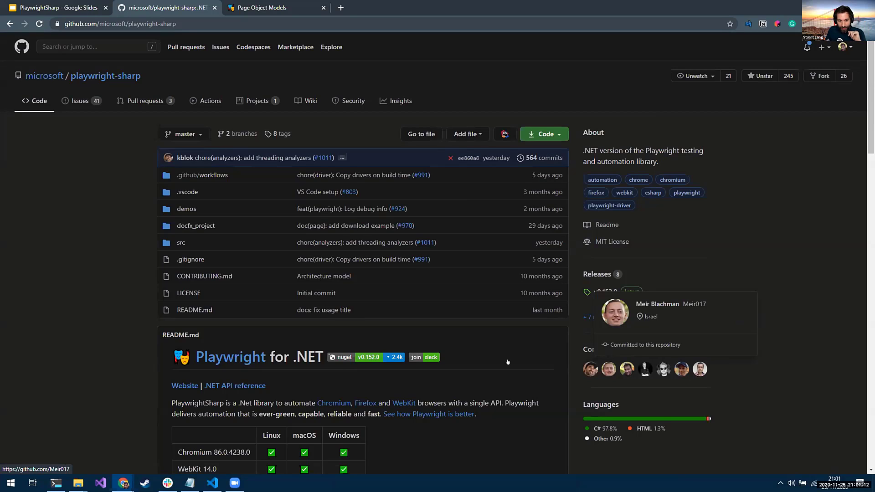
mouse_move(76, 193)
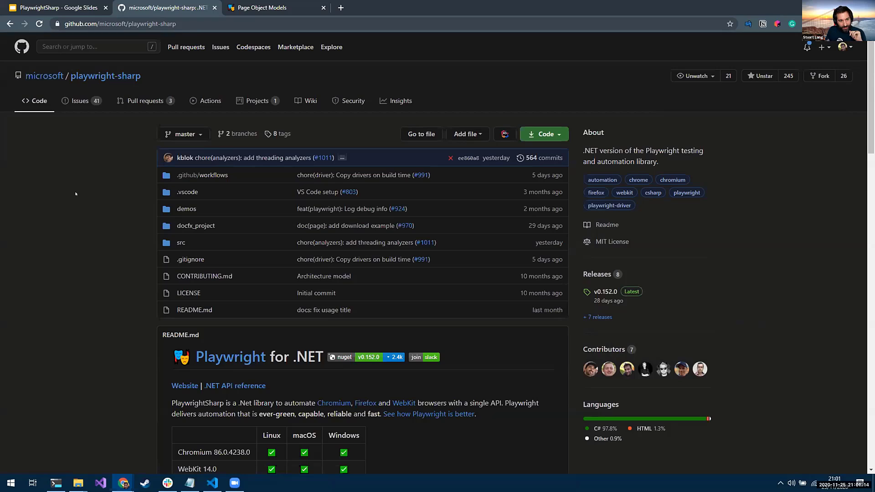
scroll("down", 3)
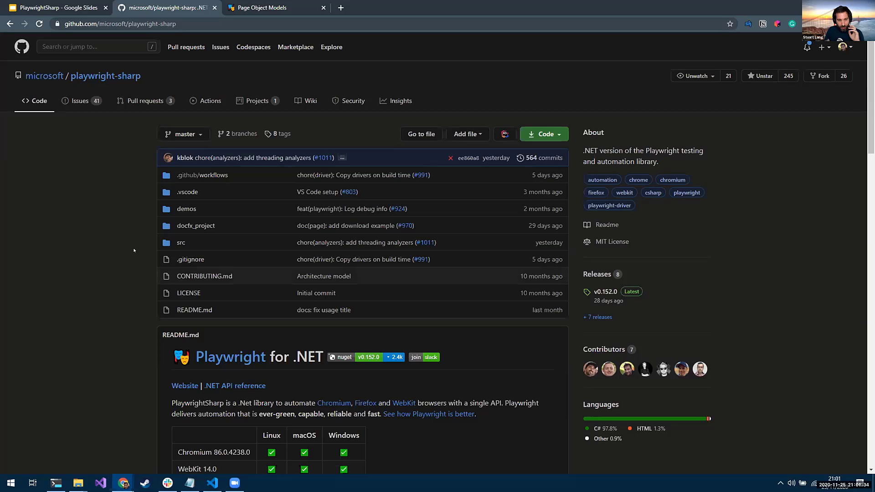
scroll("down", 3)
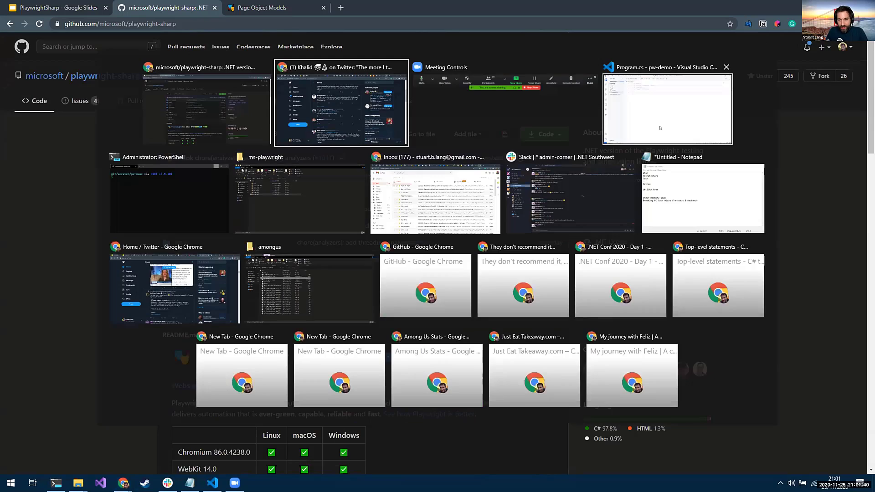
In VS Code, check pw-demo.csproj references PlaywrightSharp 0.152.0 and return to Program.cs
left_click(667, 108)
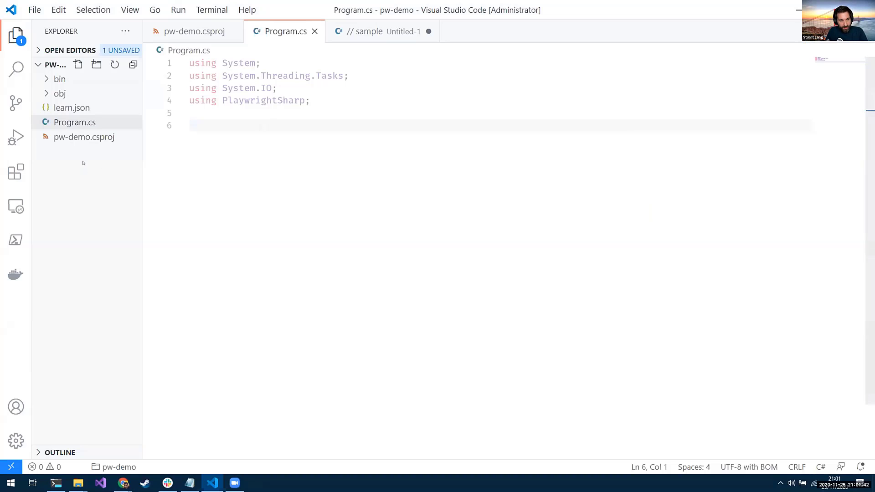
left_click(194, 31)
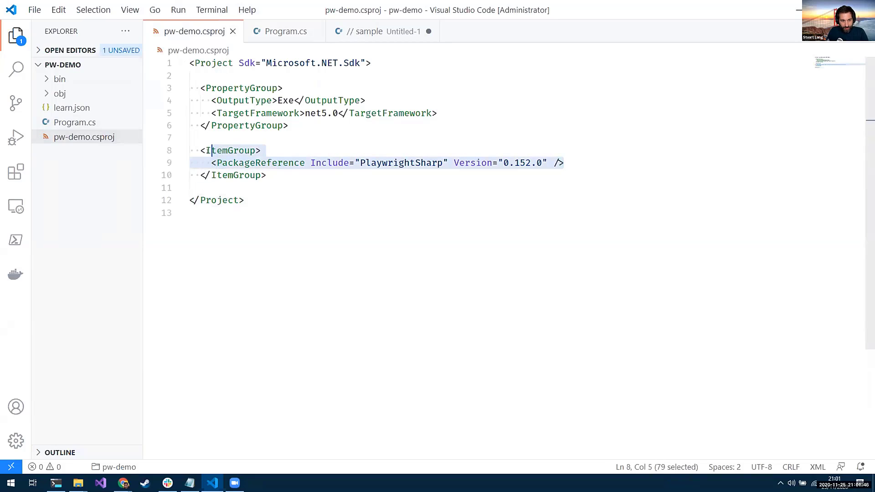
double_click(401, 162)
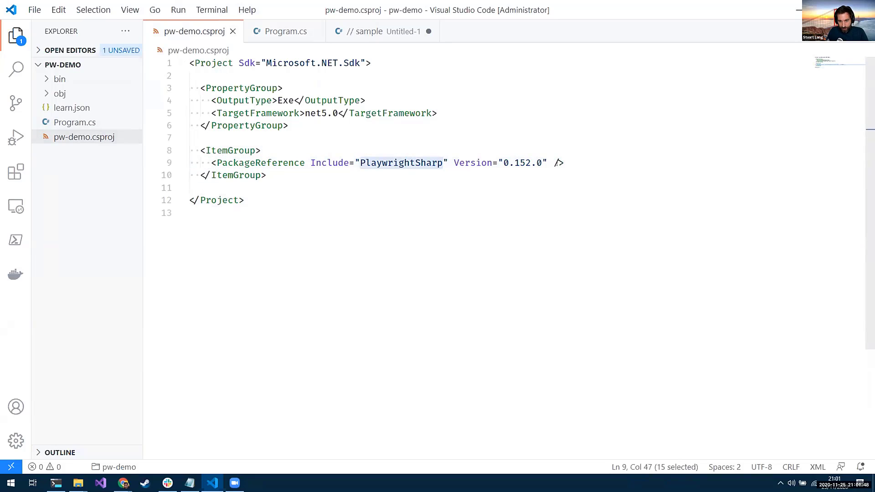
left_click(284, 31)
type("pwd")
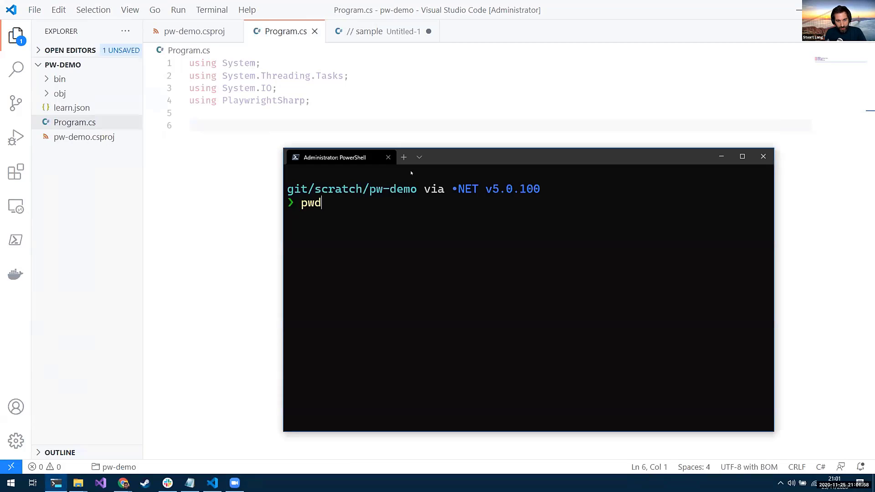
Run npx playwright-cli codegen --target=csharp, browse to todomvc.com and enter the React example
type("npx playwright-cli codegen --target=csharp")
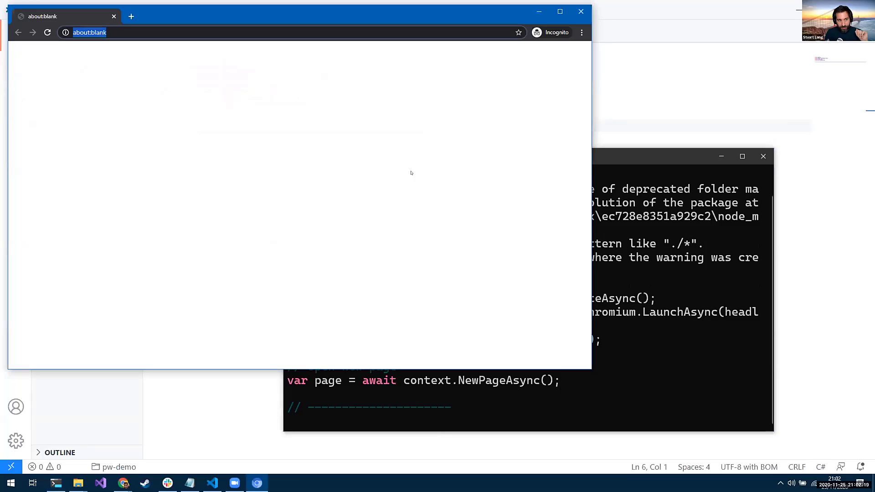
type("todomvc.com")
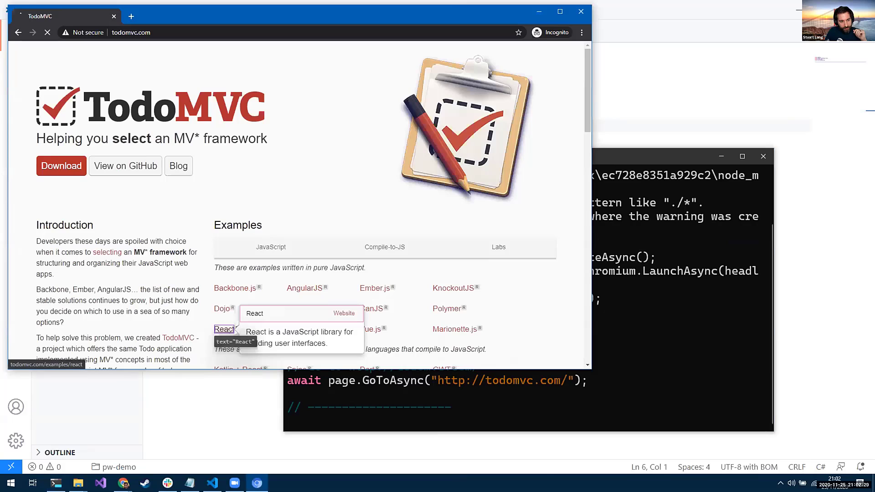
left_click(224, 329)
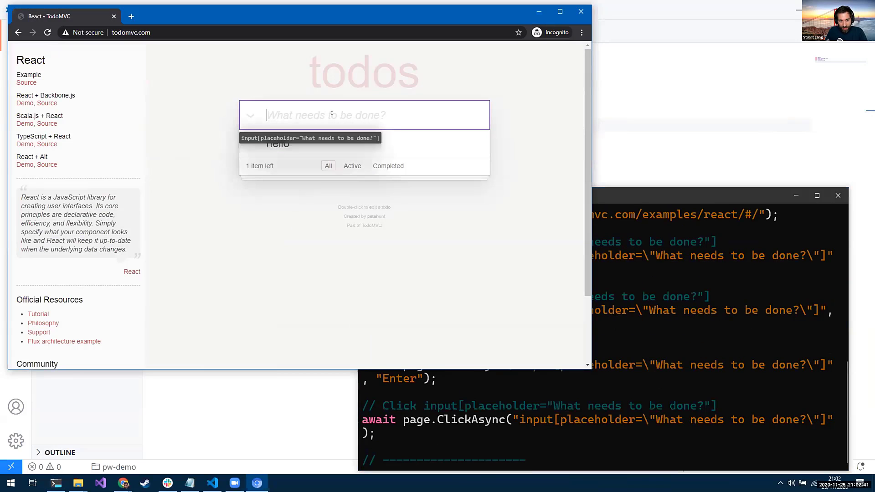
Record typing a 'Hi everyone' todo and submitting it, generating the C# Playwright script
type("Hi everyo")
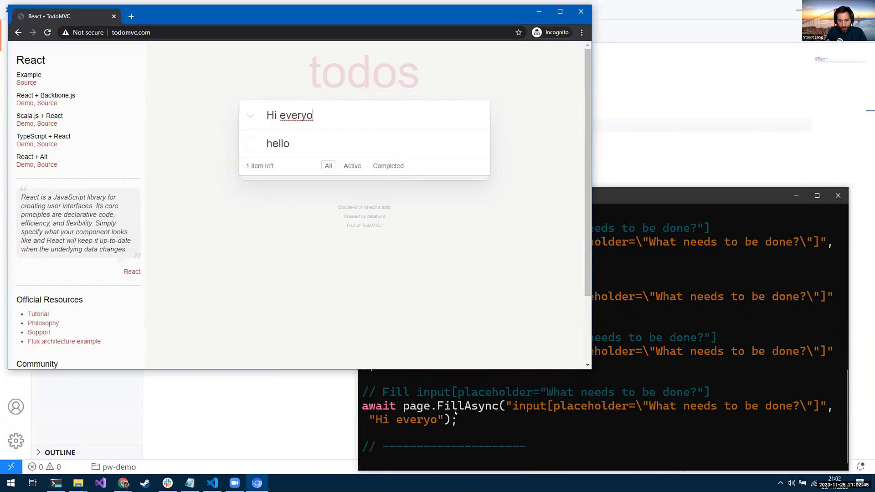
type("ne")
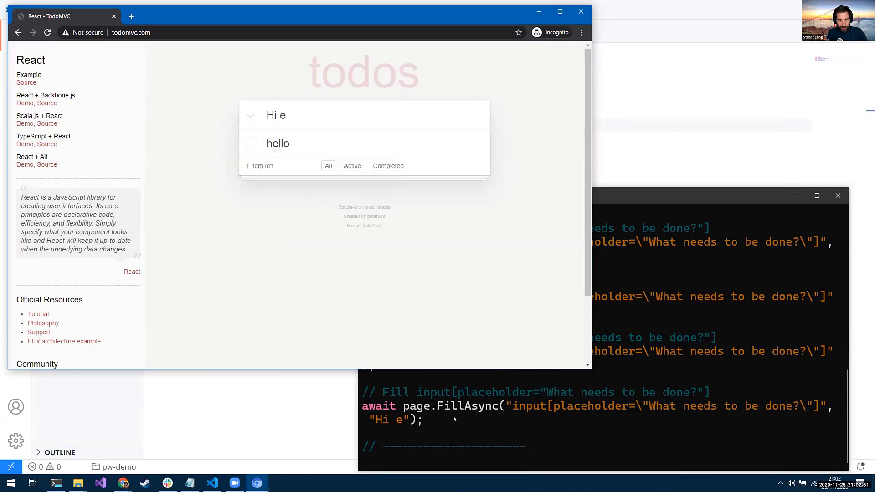
key("Enter")
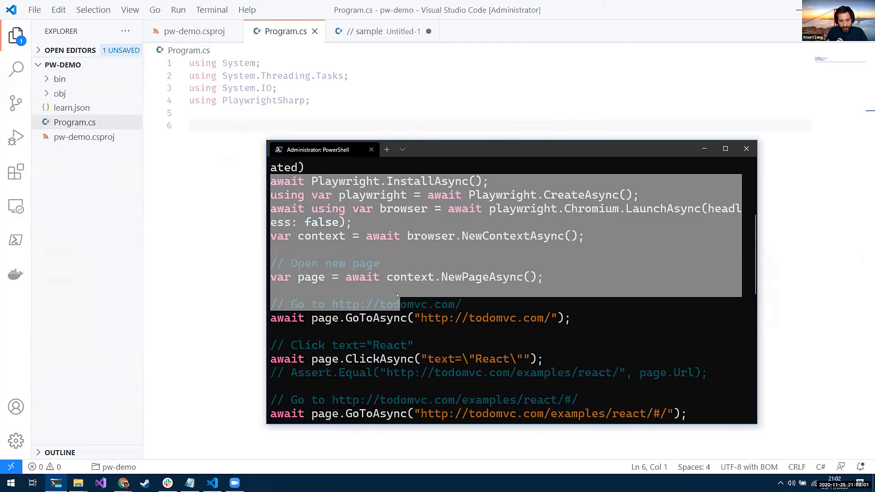
Select the 'await Playwright.InstallAsync();' line in Program.cs for deletion
scroll("down", 3)
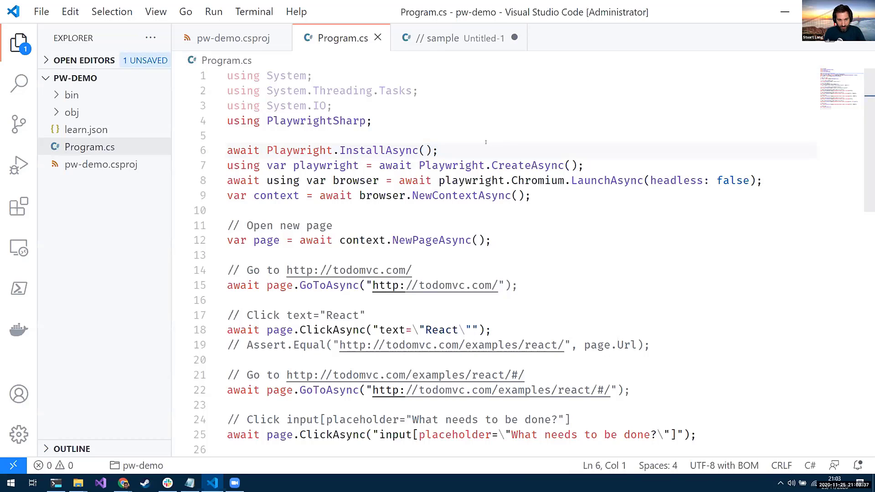
left_click_drag(226, 150, 438, 151)
type("dotnet run")
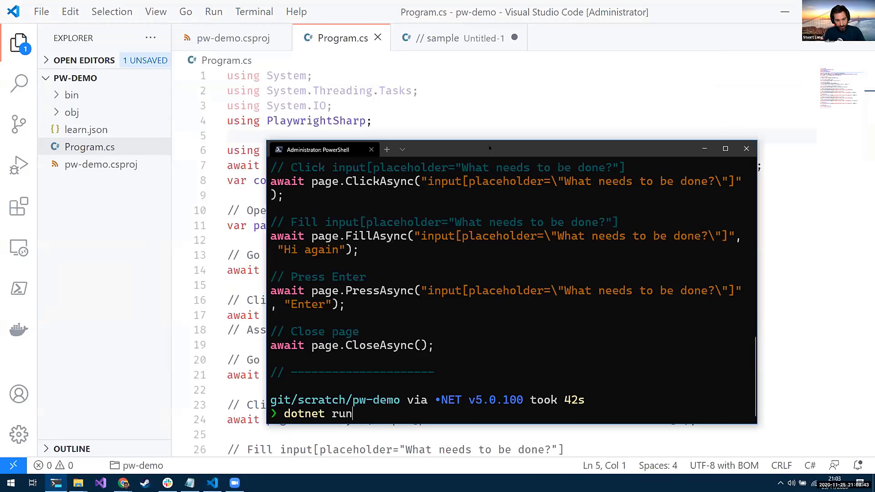
Run playwright-sharp install-browsers in PowerShell and return to Program.cs
type("(echo \"Hi\") + \"00\"")
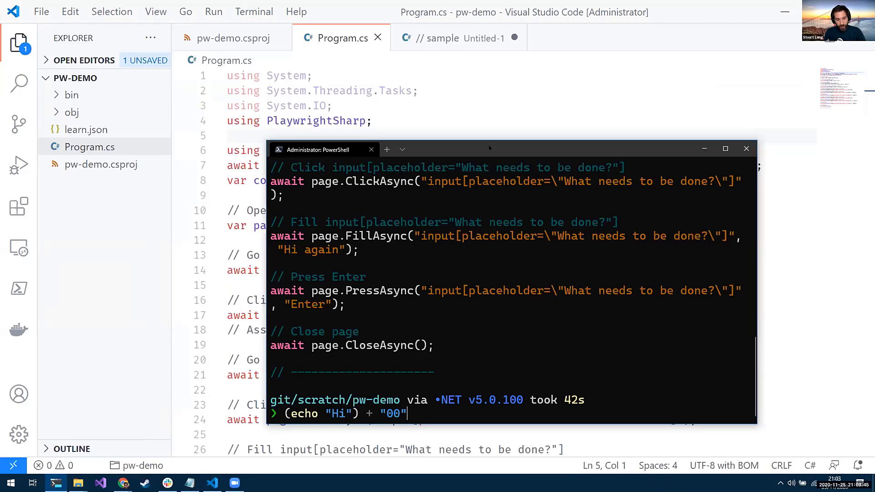
type("playwright-sharp install-browsers")
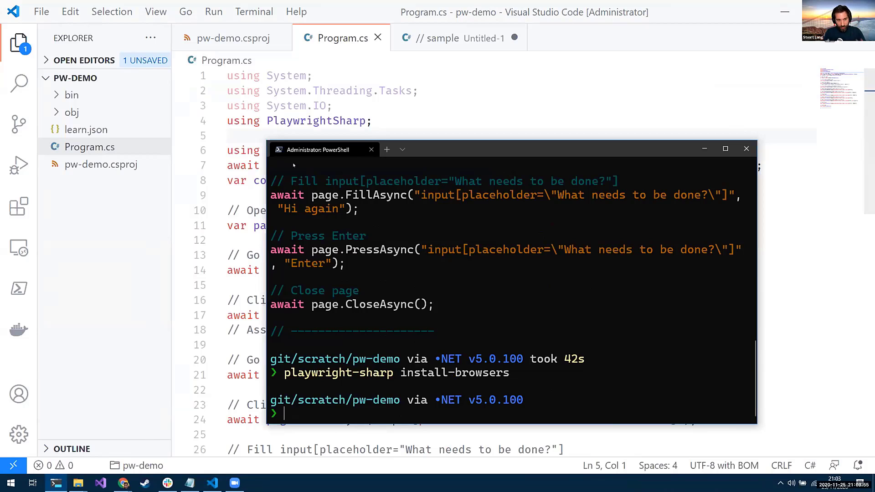
left_click(747, 149)
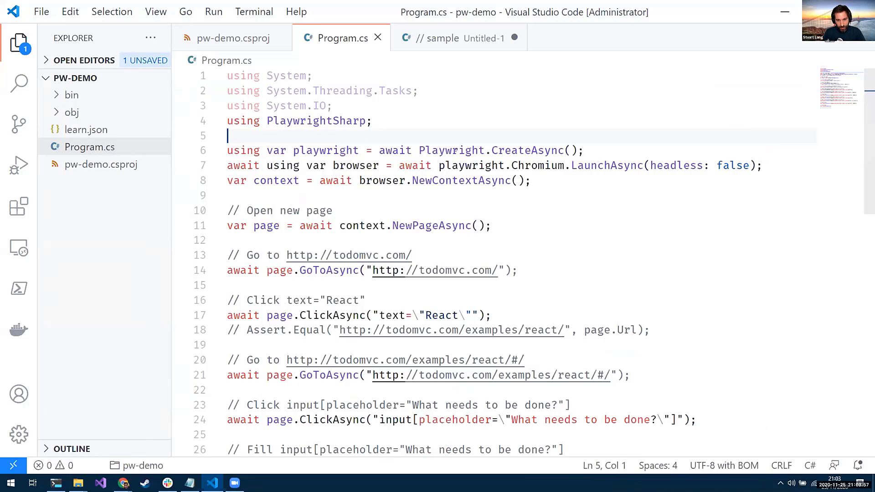
Try Firefox and Webkit via IntelliSense on the launch line, keeping Chromium
left_click(325, 150)
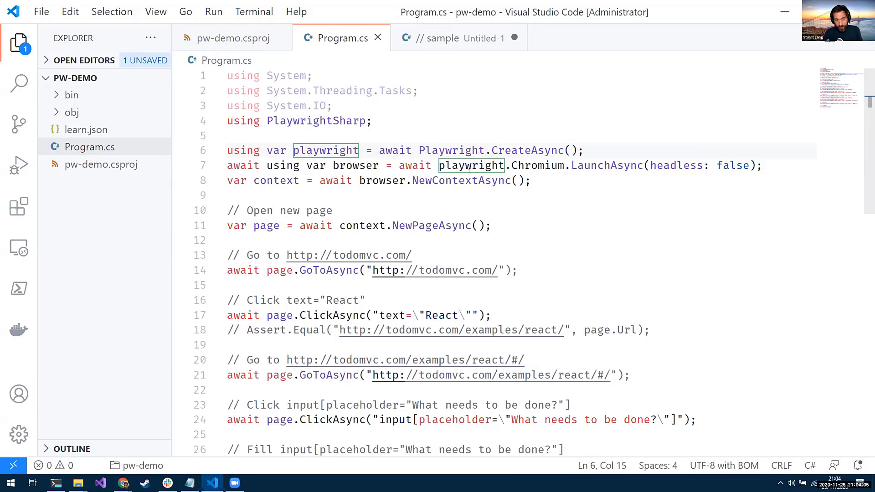
double_click(537, 165)
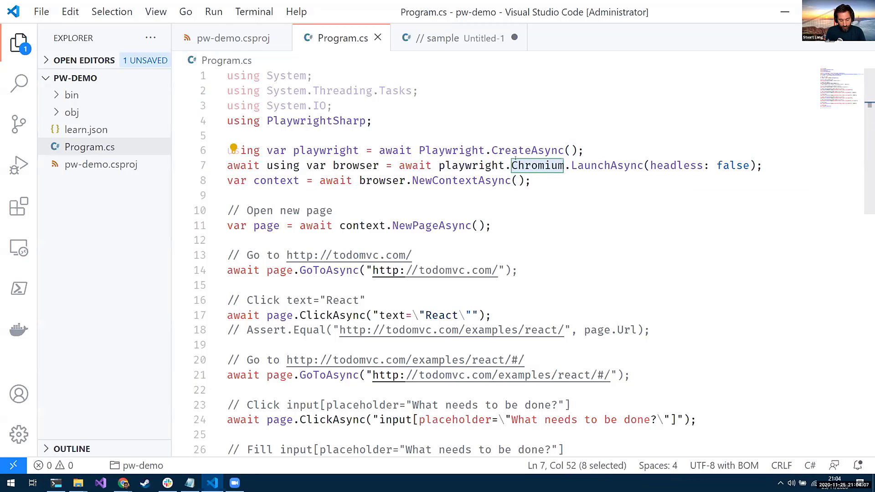
type("fire")
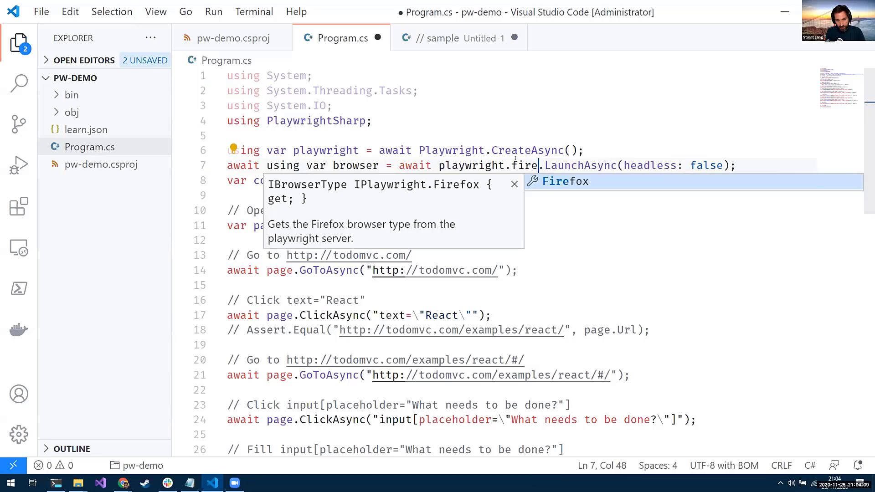
type("we")
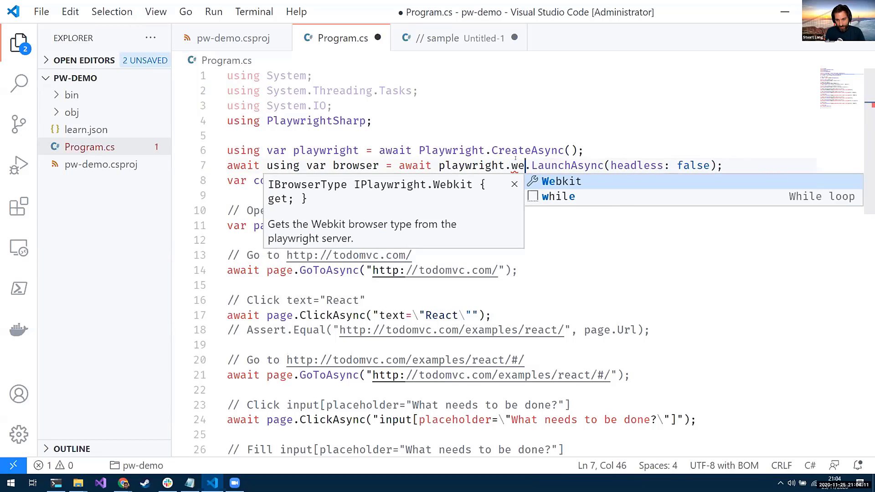
type("c")
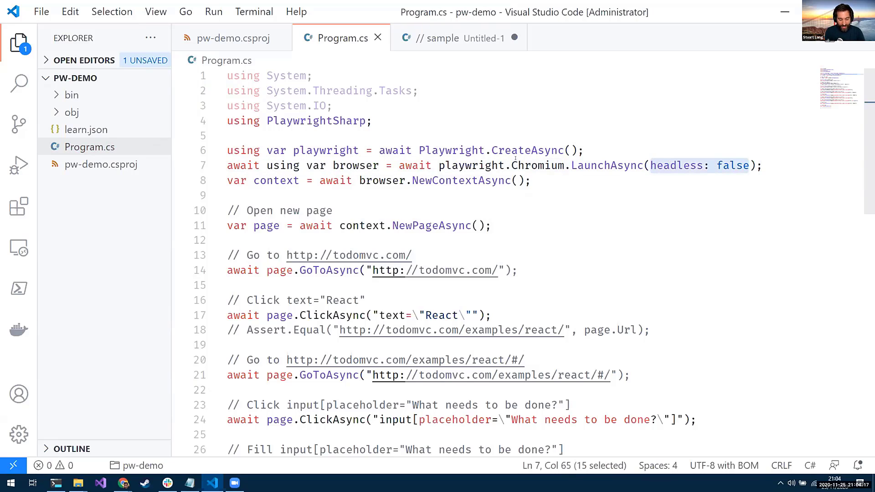
Add slowMo: 1000 after headless: false in the launch options and save Program.cs
left_click(747, 164)
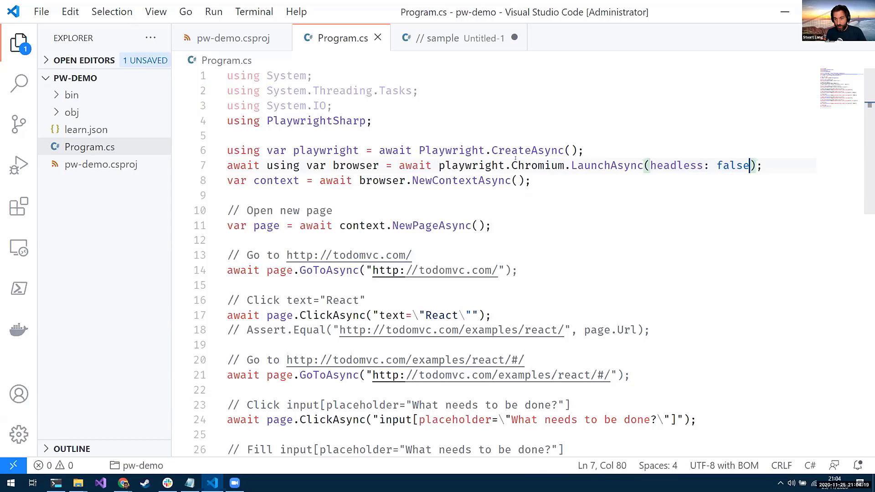
type(", slowMo:")
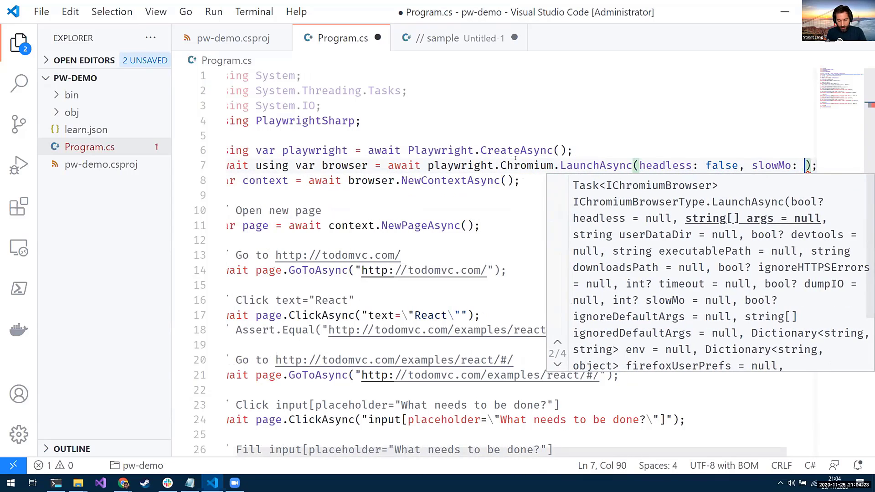
type("10")
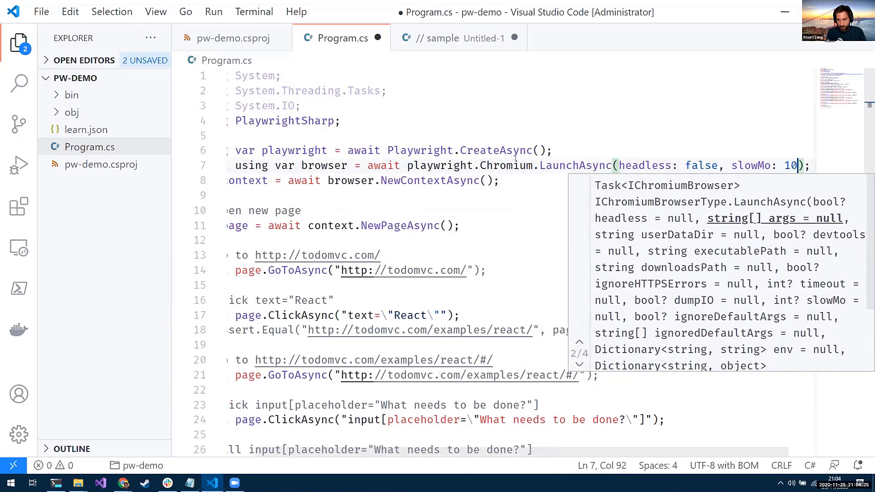
type("00")
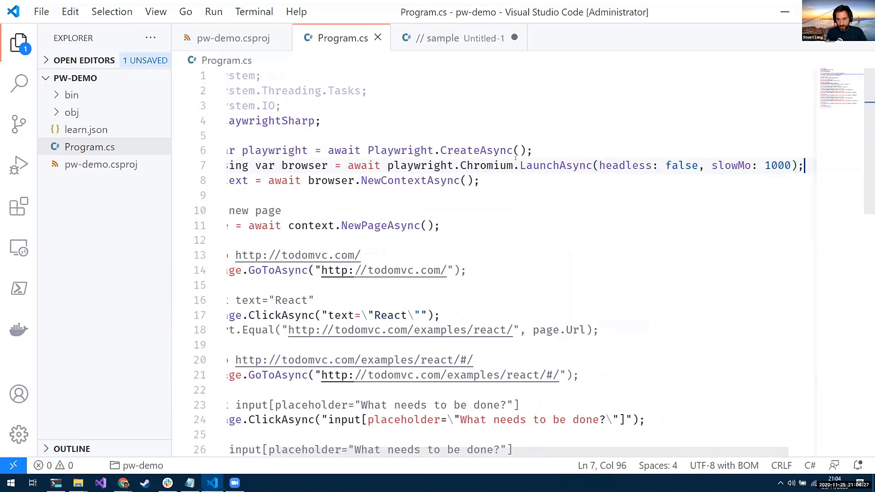
key("Backspace")
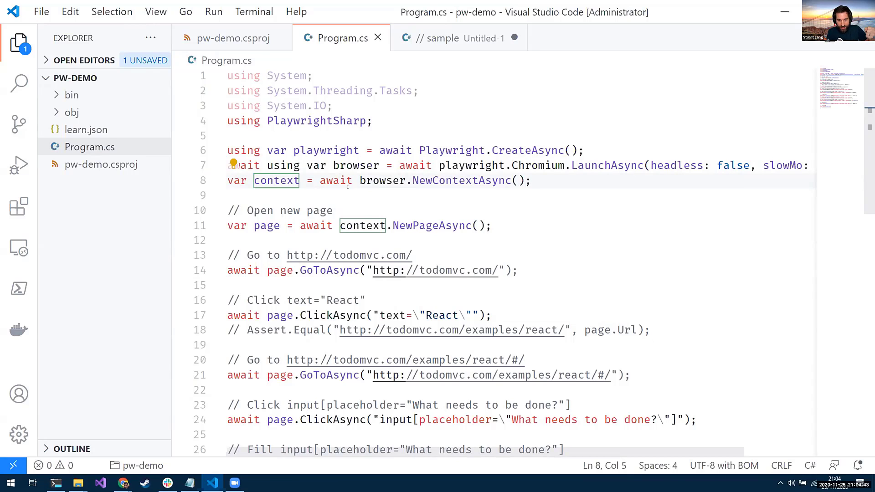
left_click(267, 225)
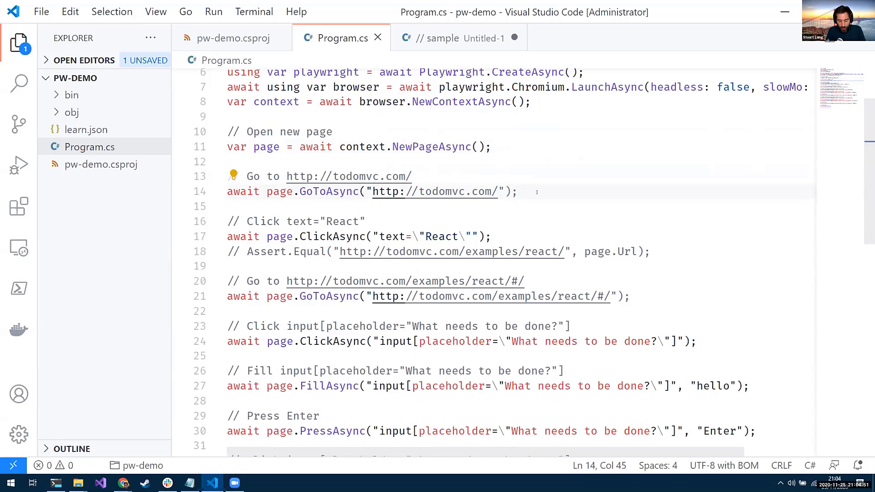
type("await page.")
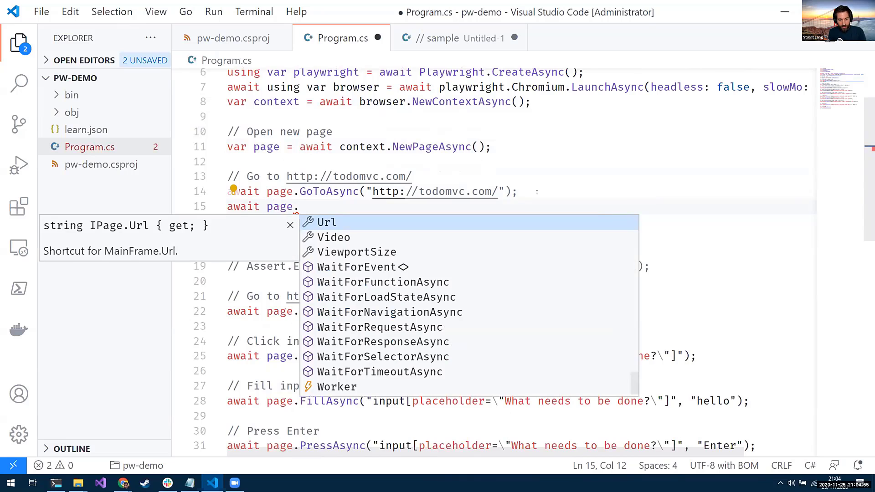
type("wai")
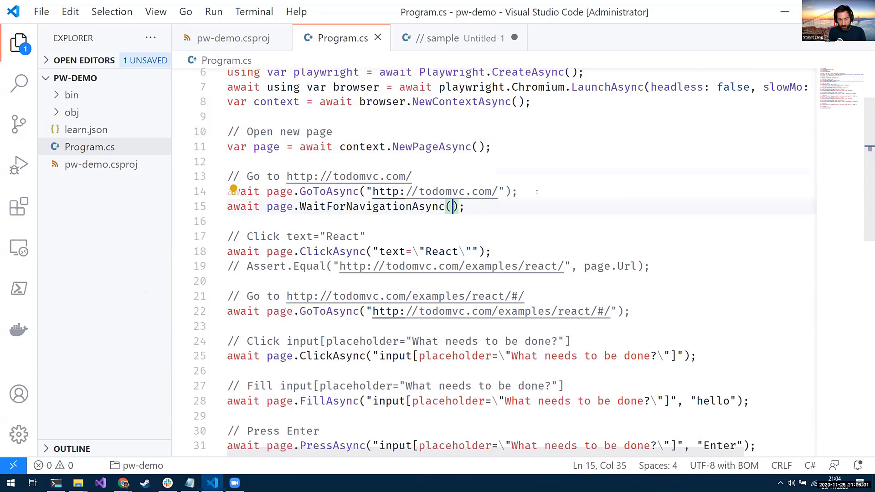
type("LifecycleEvent.")
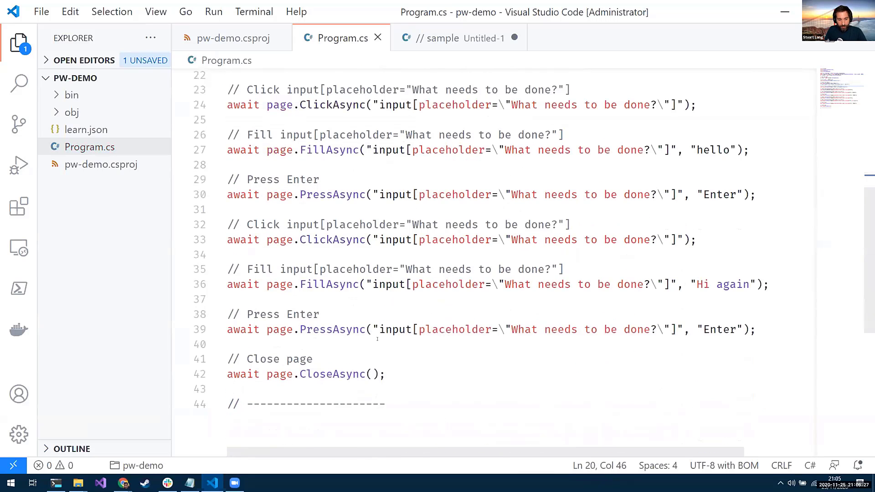
Run dotnet run in PowerShell so Chromium automates TodoMVC, adding 'hello' and 'Hi again' todos
key("alt+tab")
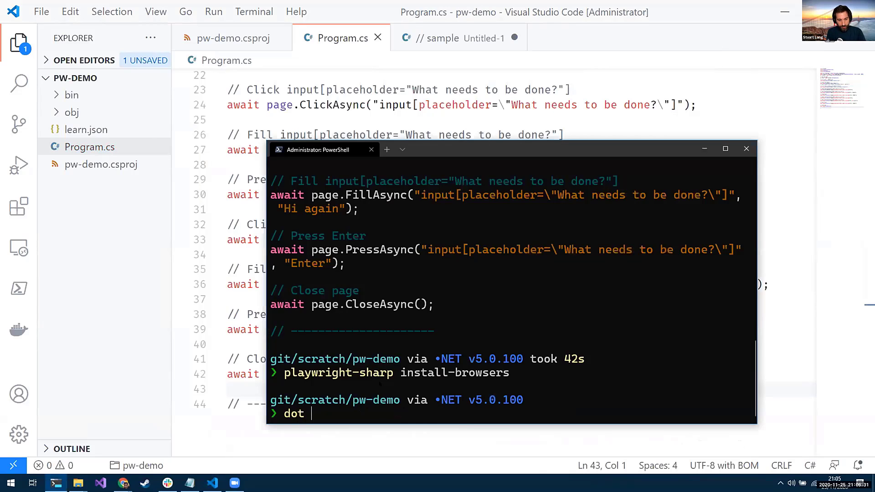
type("net run")
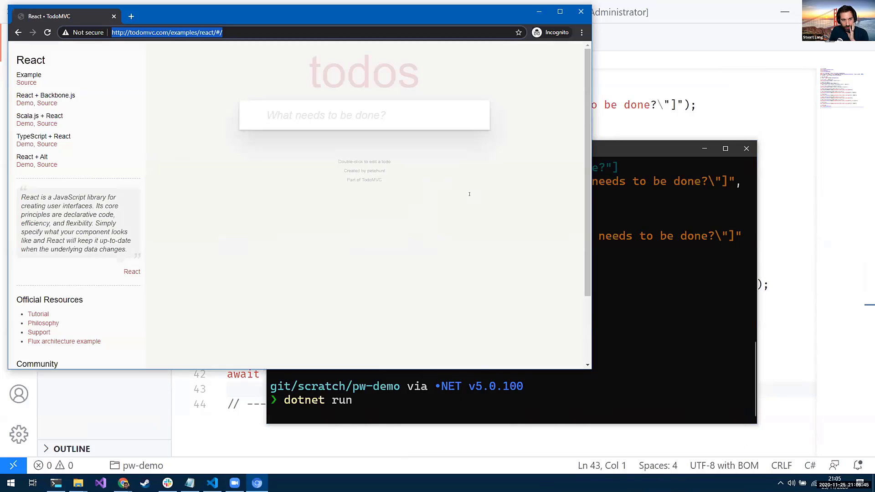
type("hello")
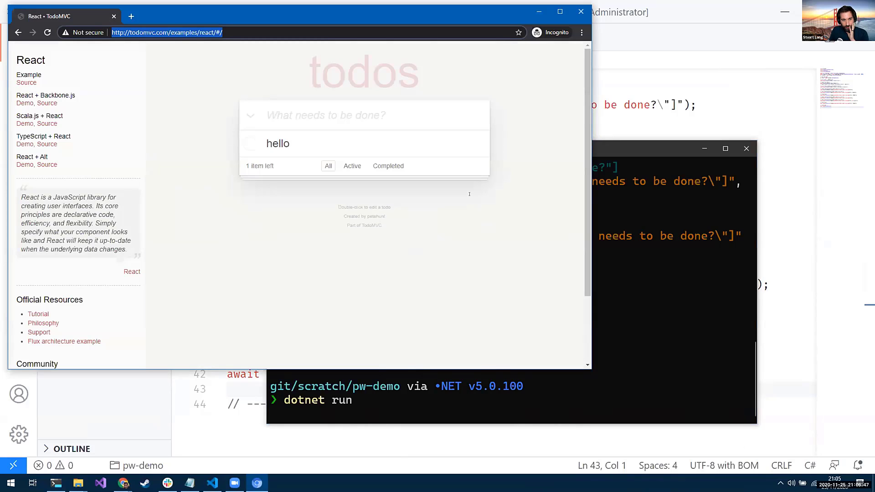
type("Hi again")
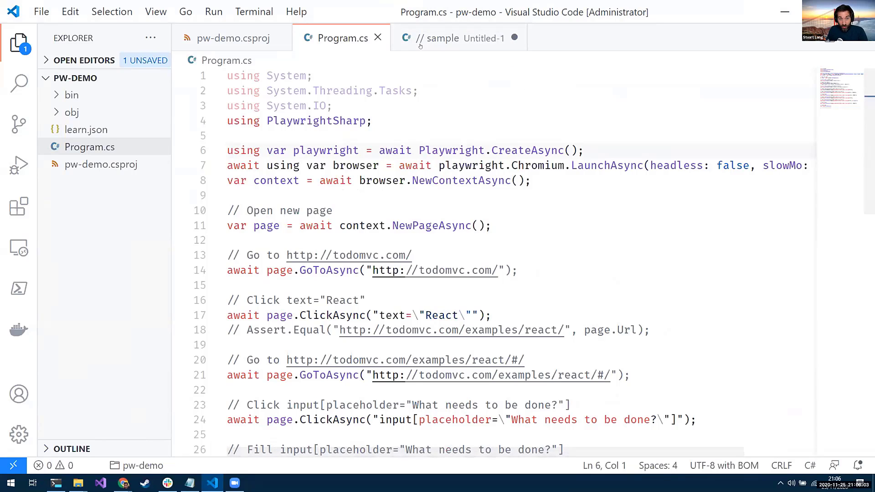
Review the RouteAsync handler in Program.cs that fulfills **/learn.json with the local file and OK status
left_click(439, 38)
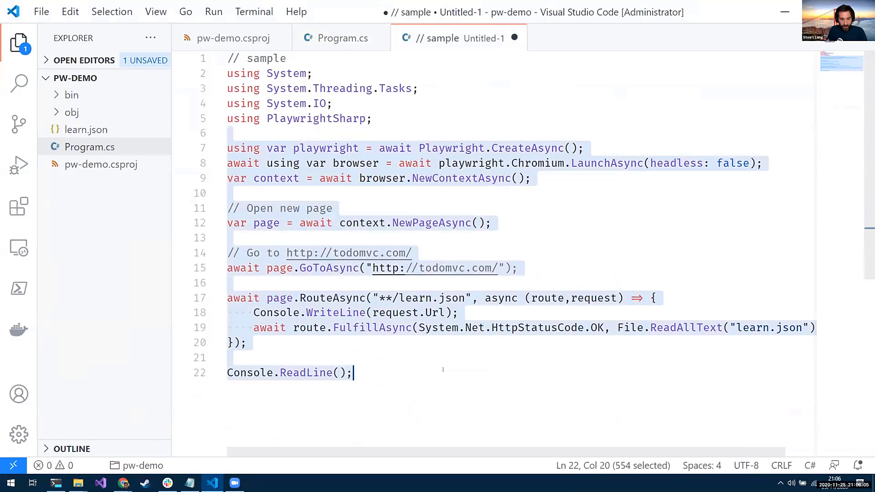
left_click(341, 39)
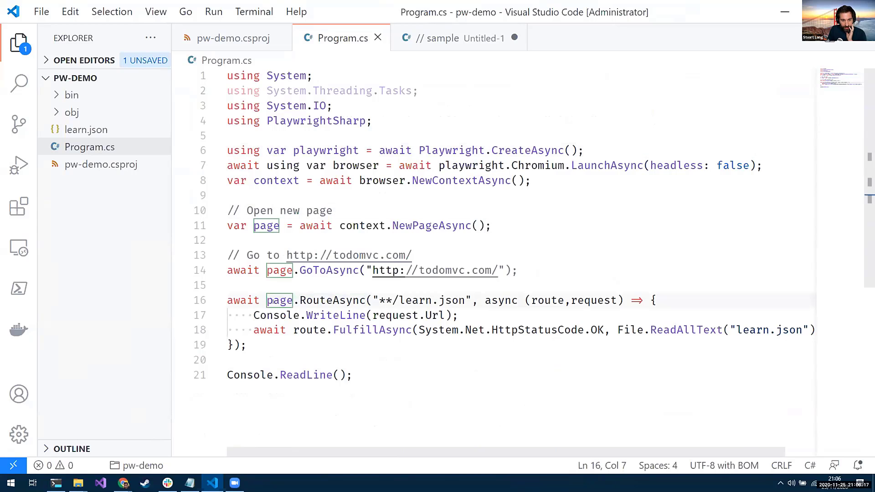
double_click(330, 300)
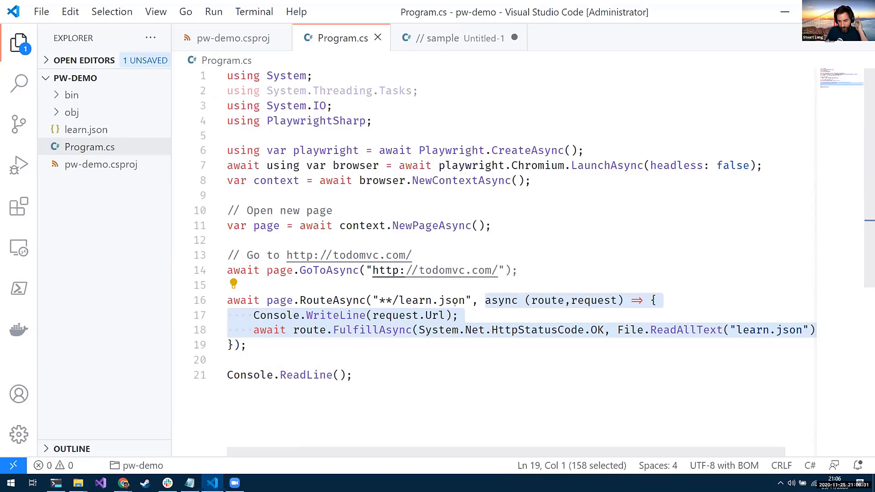
left_click(456, 315)
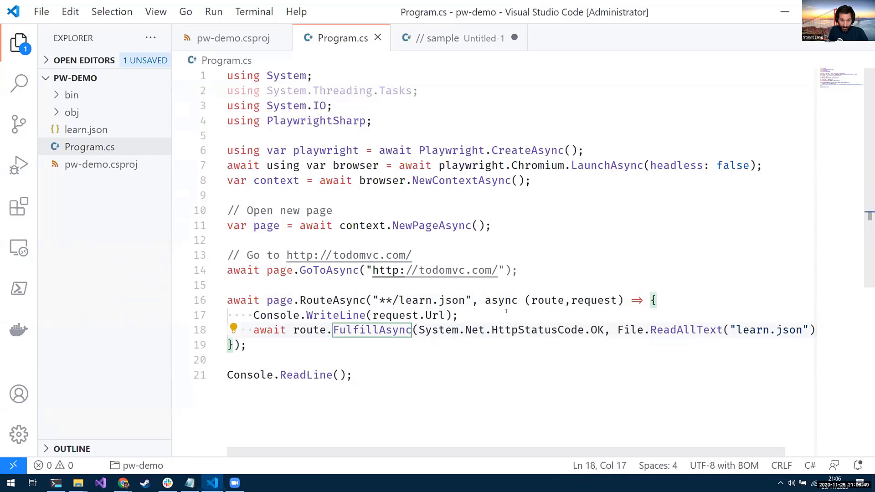
left_click(596, 329)
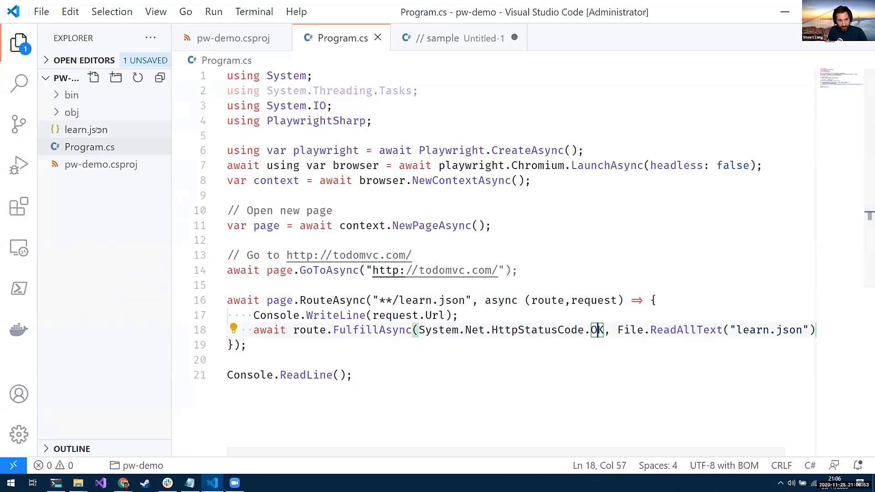
Open learn.json, where the first React example is named 'Hello .NET SW!!!!'
left_click(85, 130)
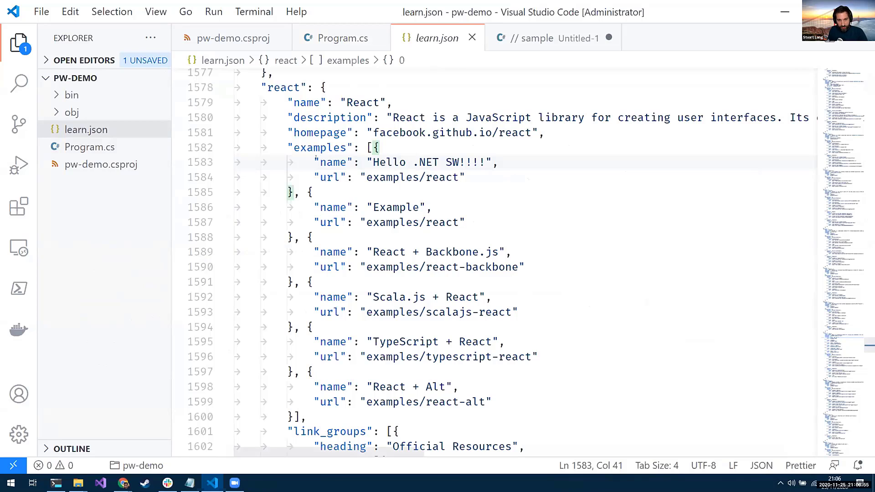
double_click(333, 163)
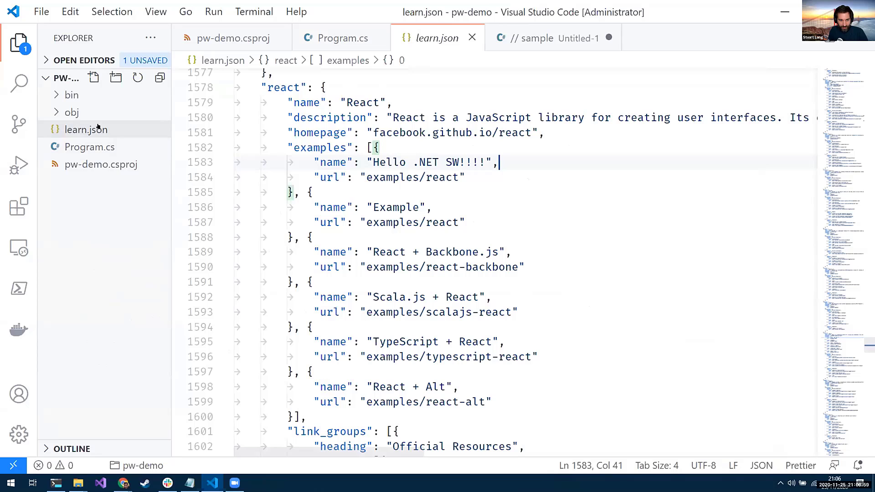
left_click(231, 38)
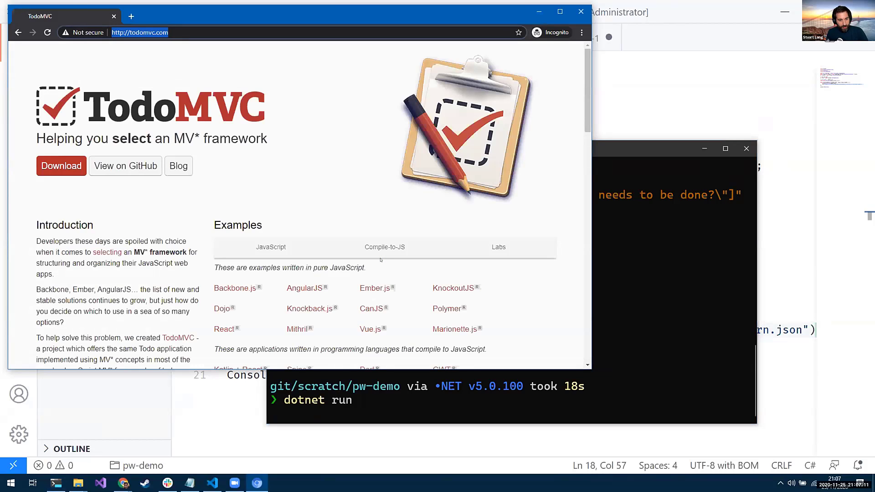
mouse_move(224, 329)
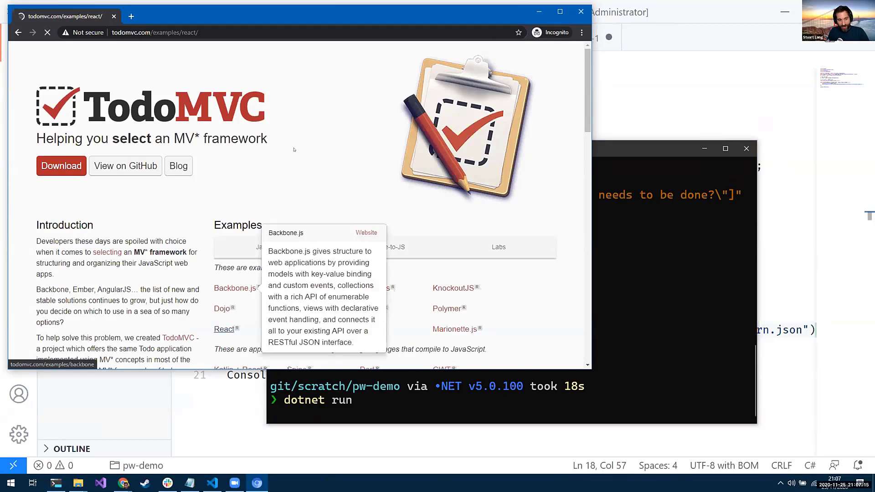
Open the React example listing 'Hello .NET SW!!!!', then view the TodoMVC home page's network requests in DevTools
left_click(224, 329)
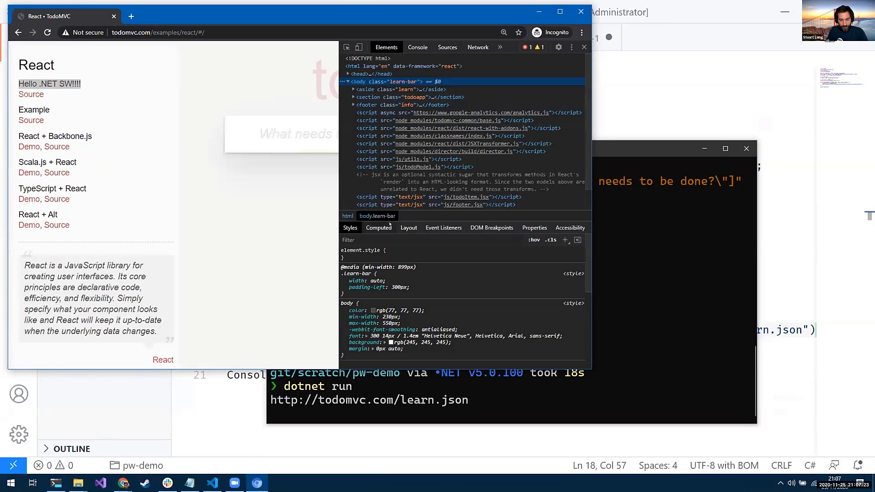
left_click(477, 46)
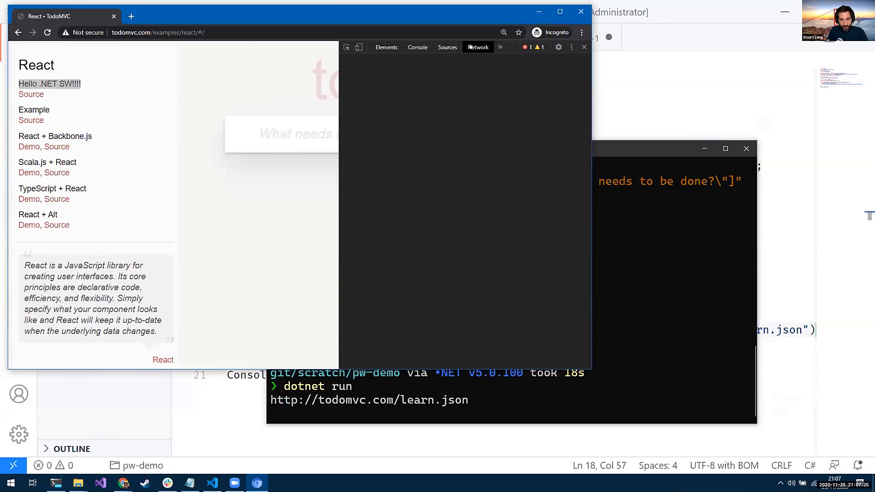
left_click(478, 47)
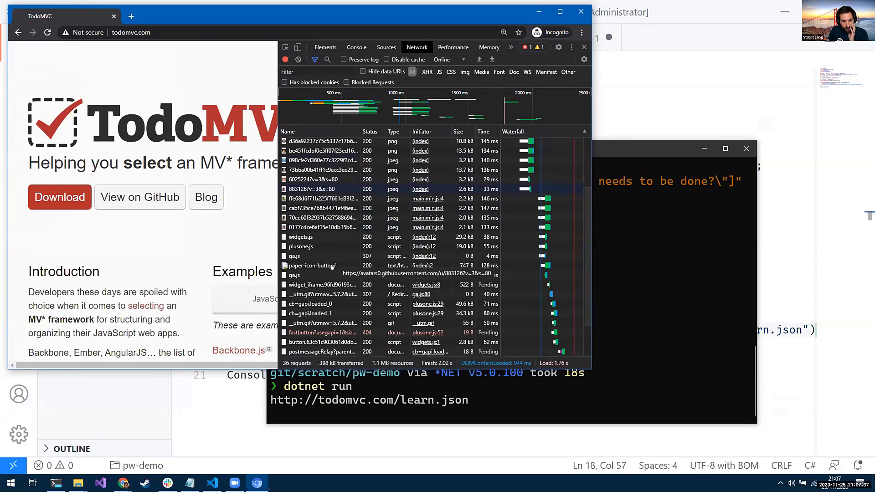
scroll("down", 3)
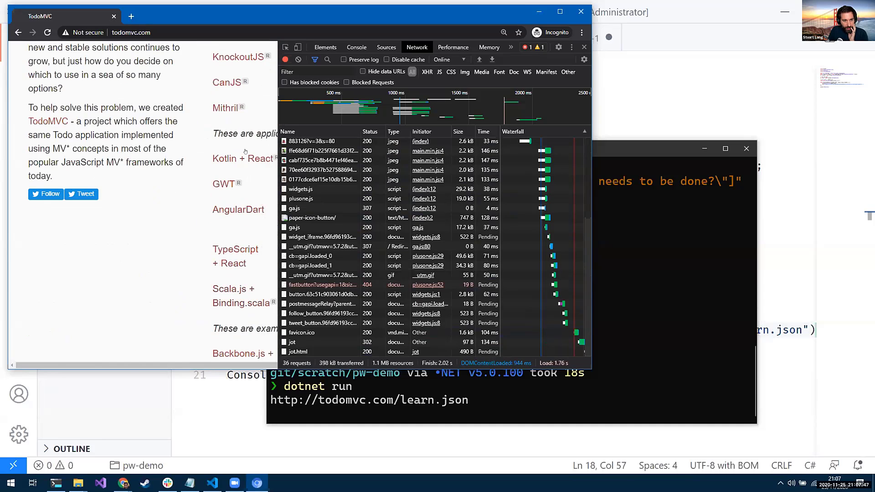
left_click(239, 57)
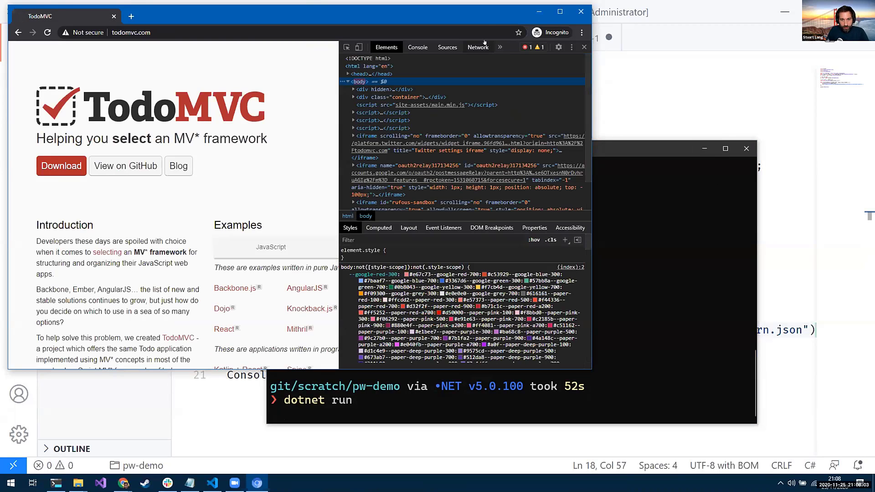
Inspect the logo.svg request's preview, 200 OK response headers and timing breakdown in the Network log
left_click(476, 47)
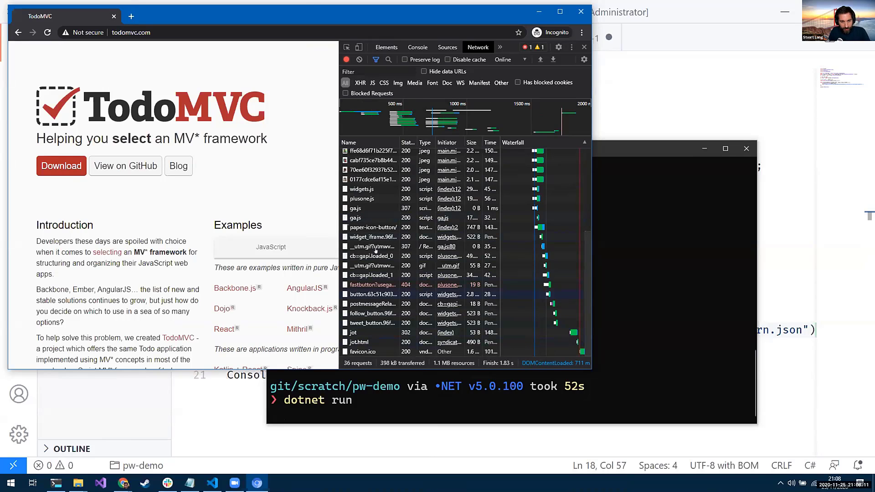
scroll("down", 3)
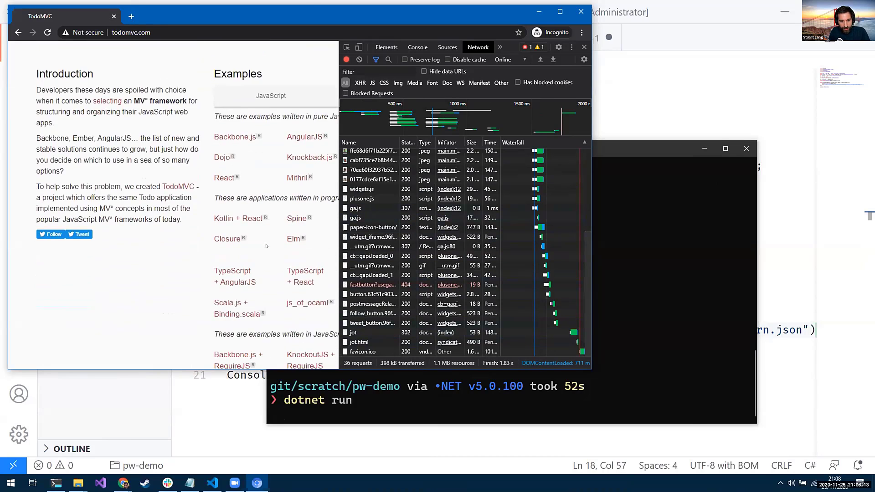
scroll("down", 3)
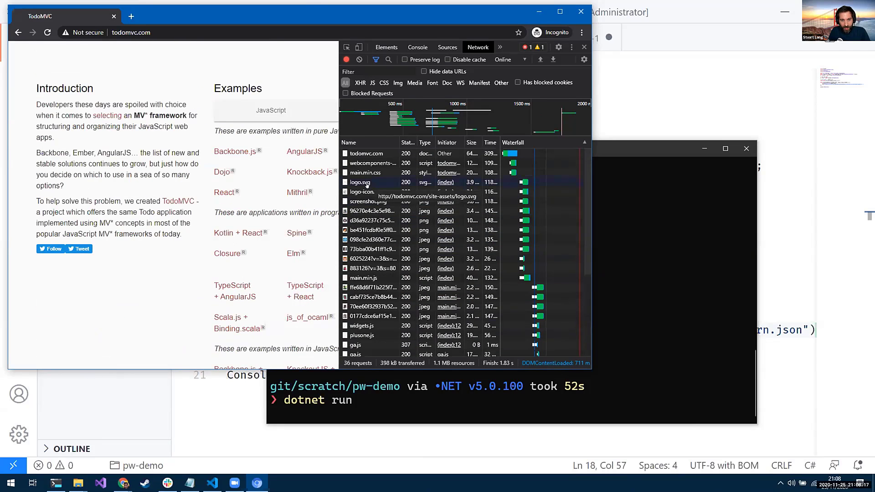
left_click(360, 183)
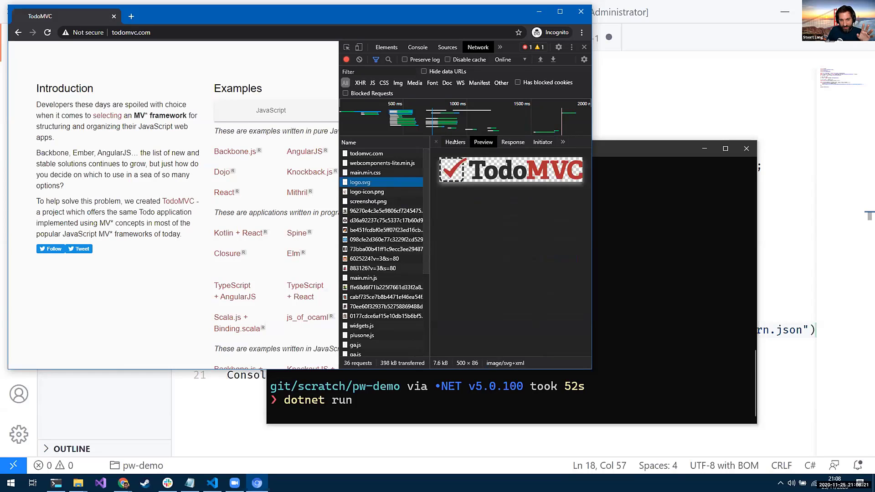
left_click(455, 142)
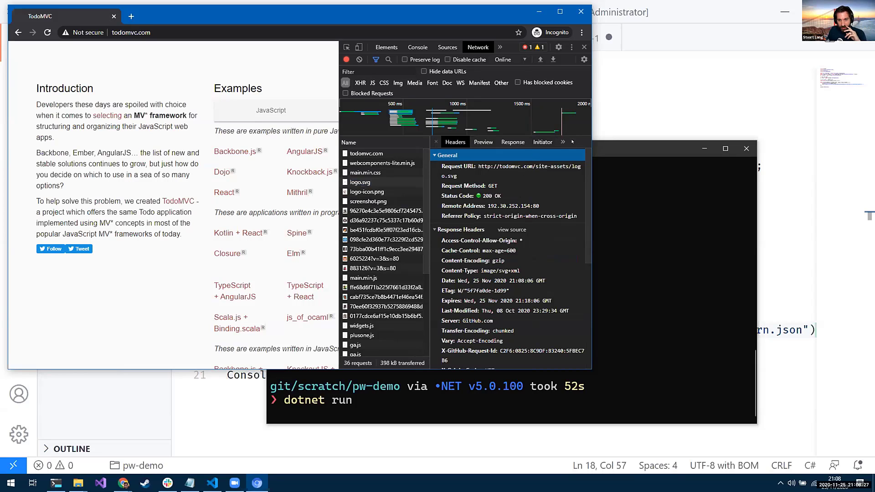
left_click(540, 142)
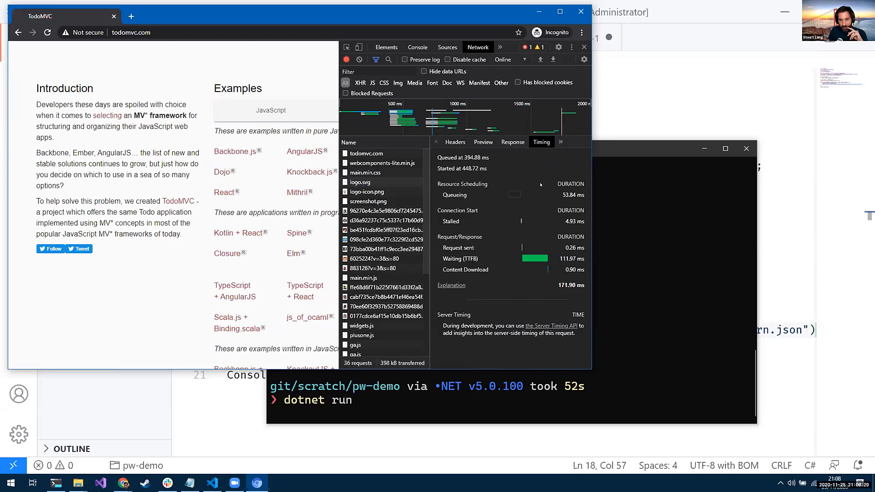
mouse_move(490, 222)
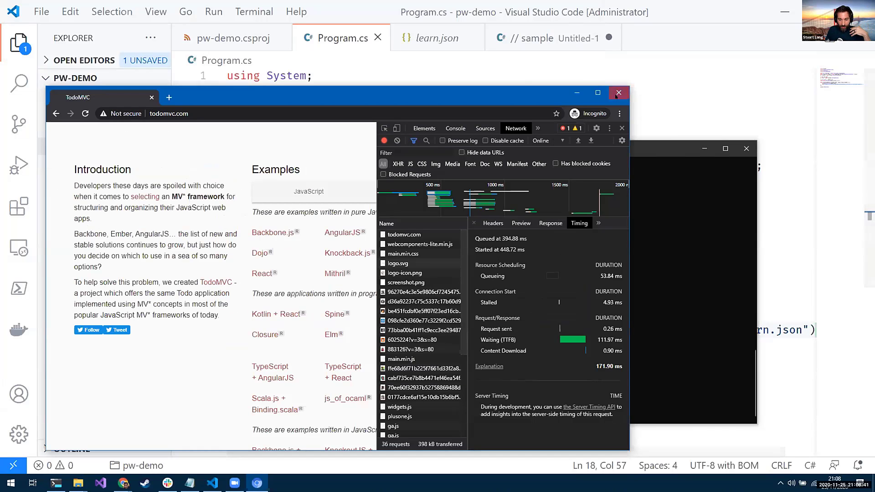
Switch from Program.cs back to the PlaywrightSharp slide deck in the Chrome window
left_click(618, 93)
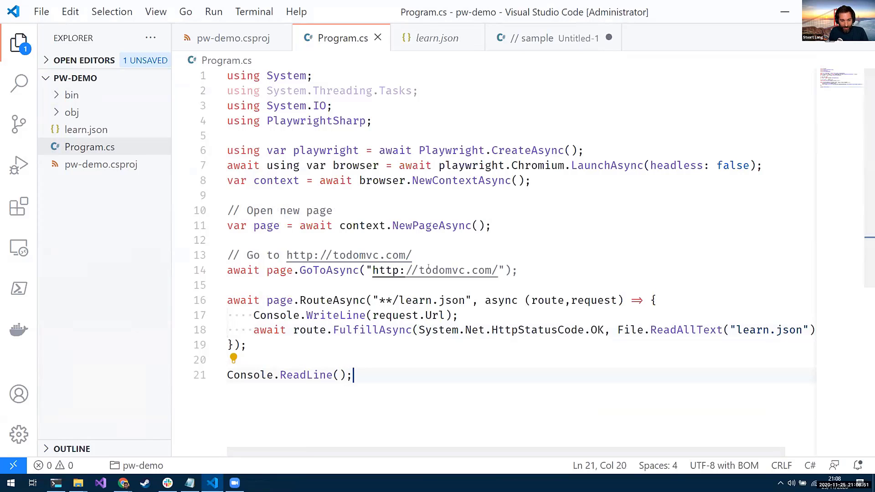
key("alt+tab")
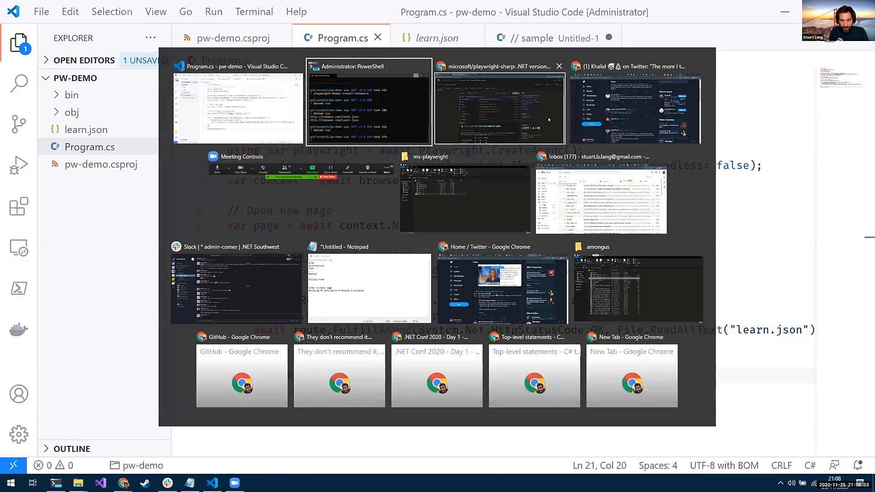
left_click(499, 105)
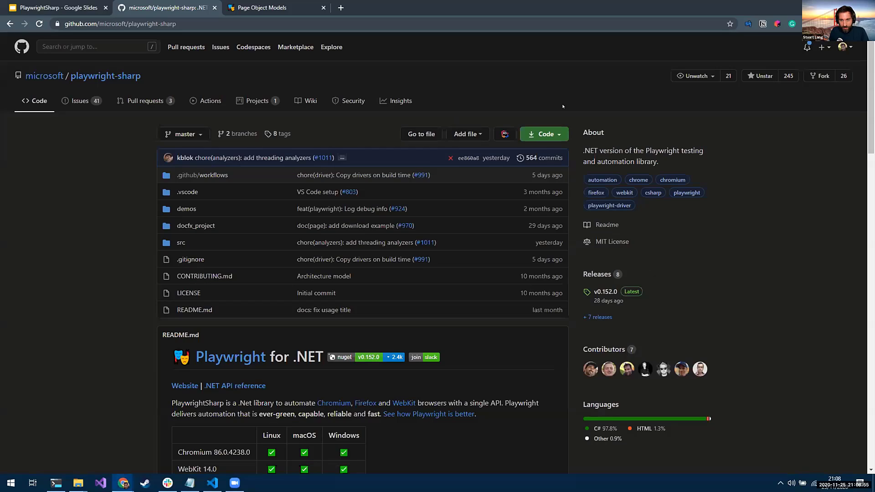
left_click(56, 8)
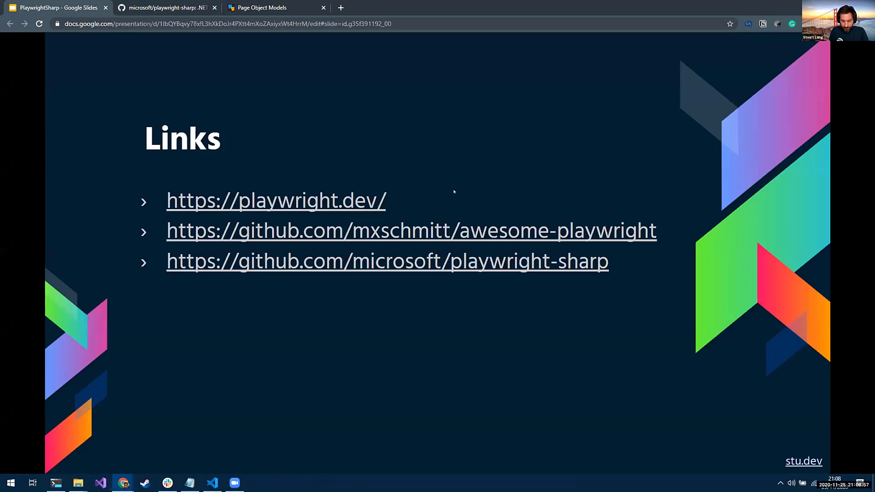